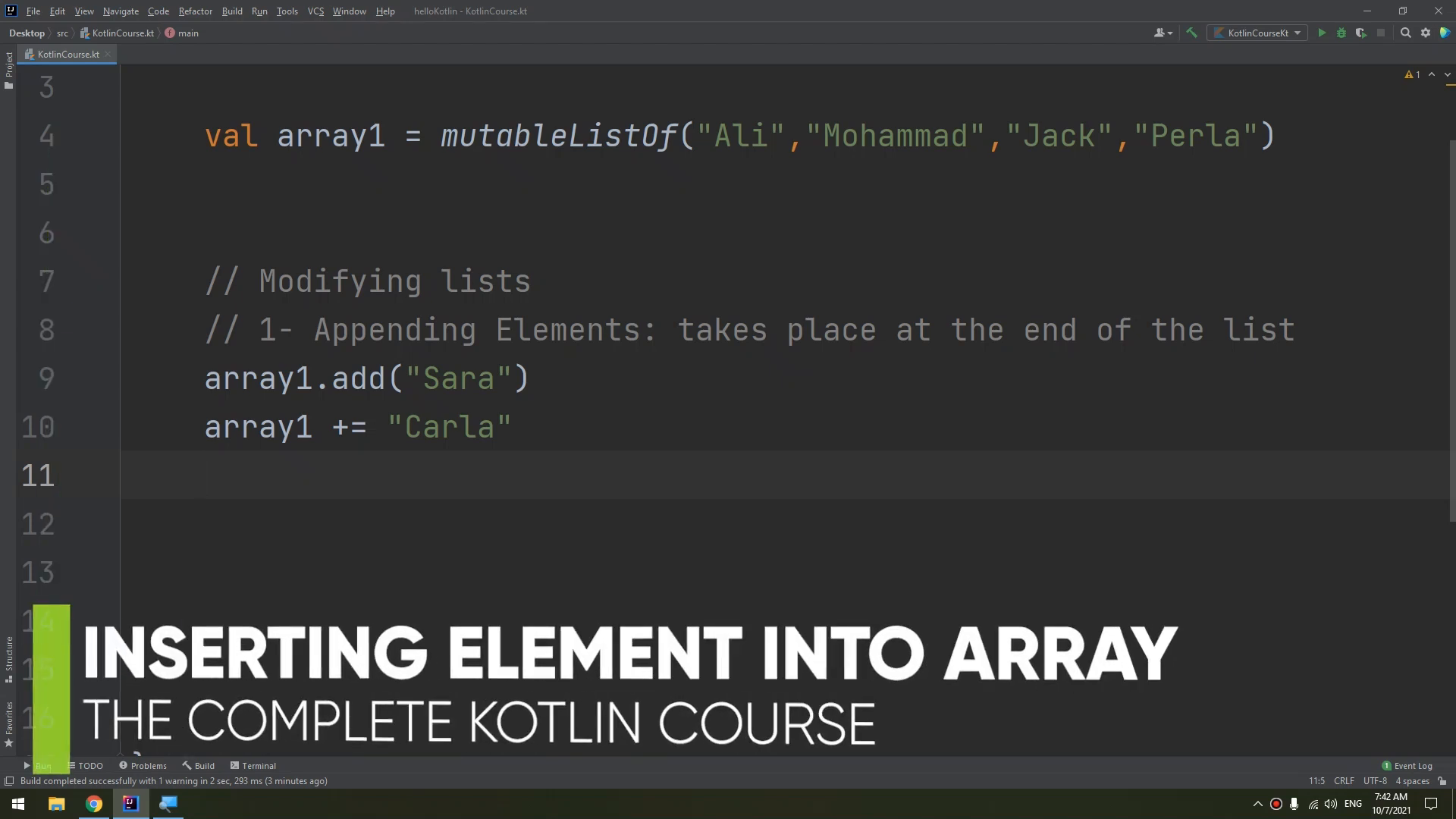
Step: Scroll through the Master Coding channel's course playlists and subscribe to the channel
triple_click(366, 281)
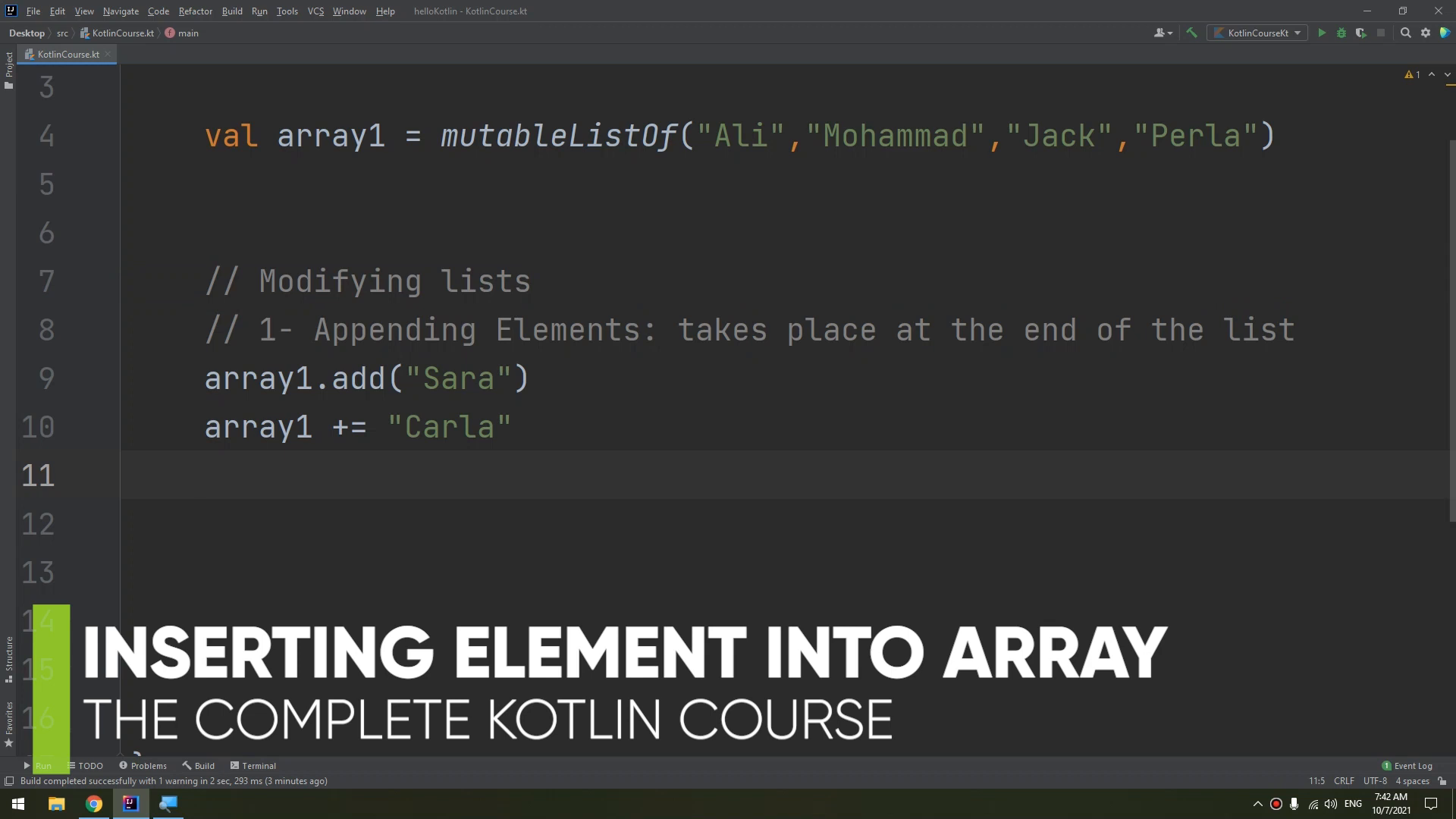
click(205, 475)
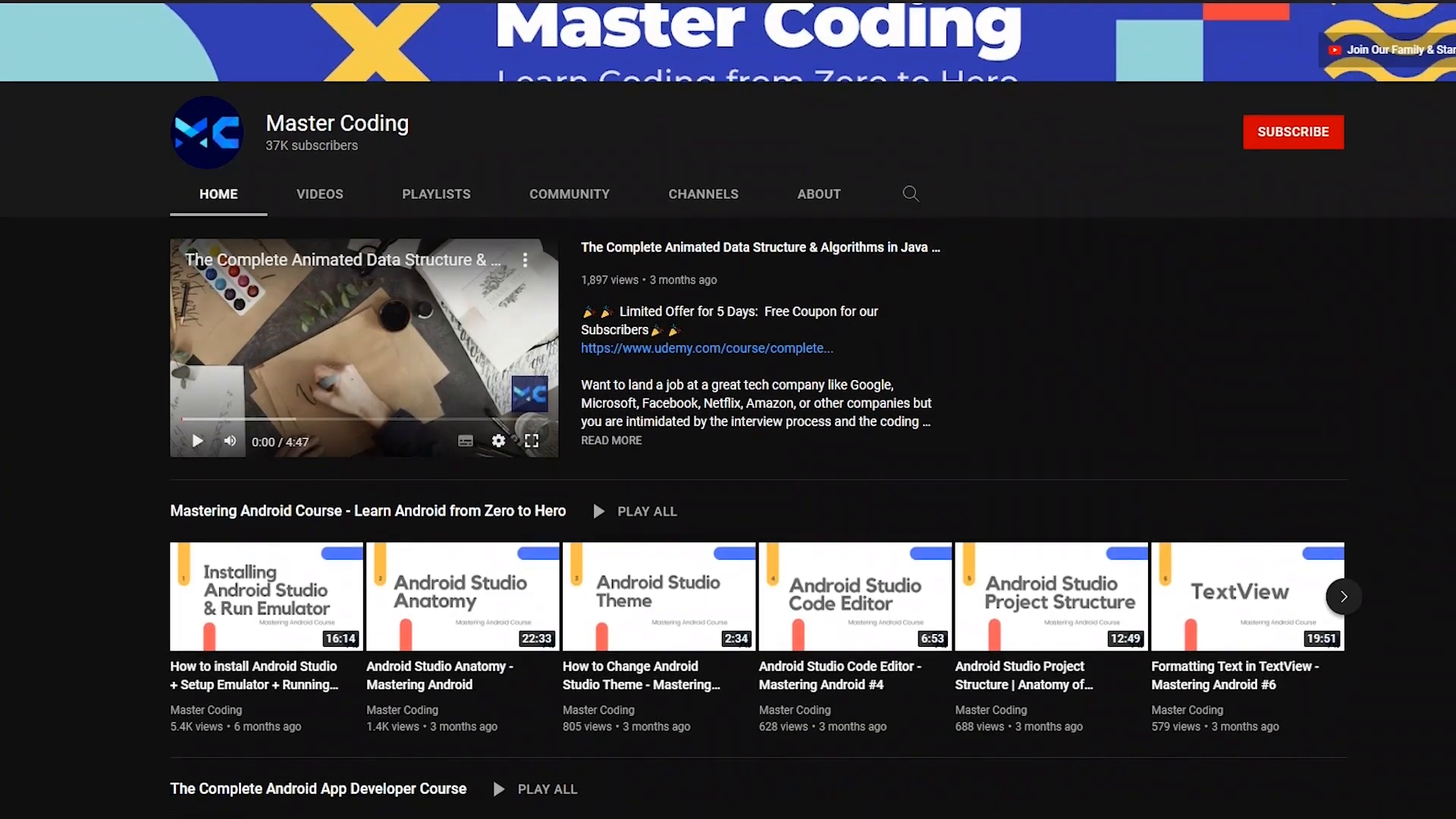
scroll(down, 3)
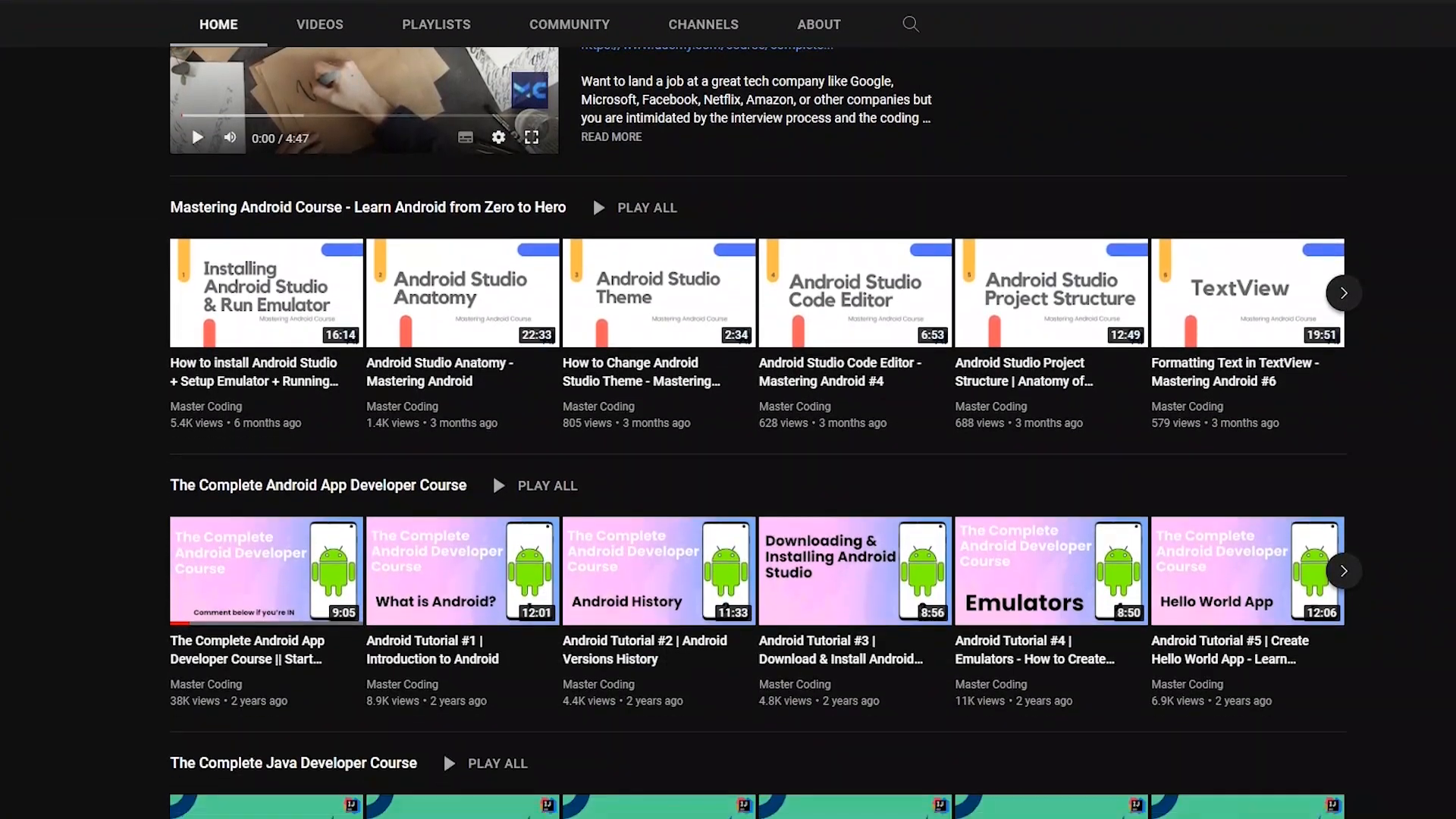
scroll(down, 3)
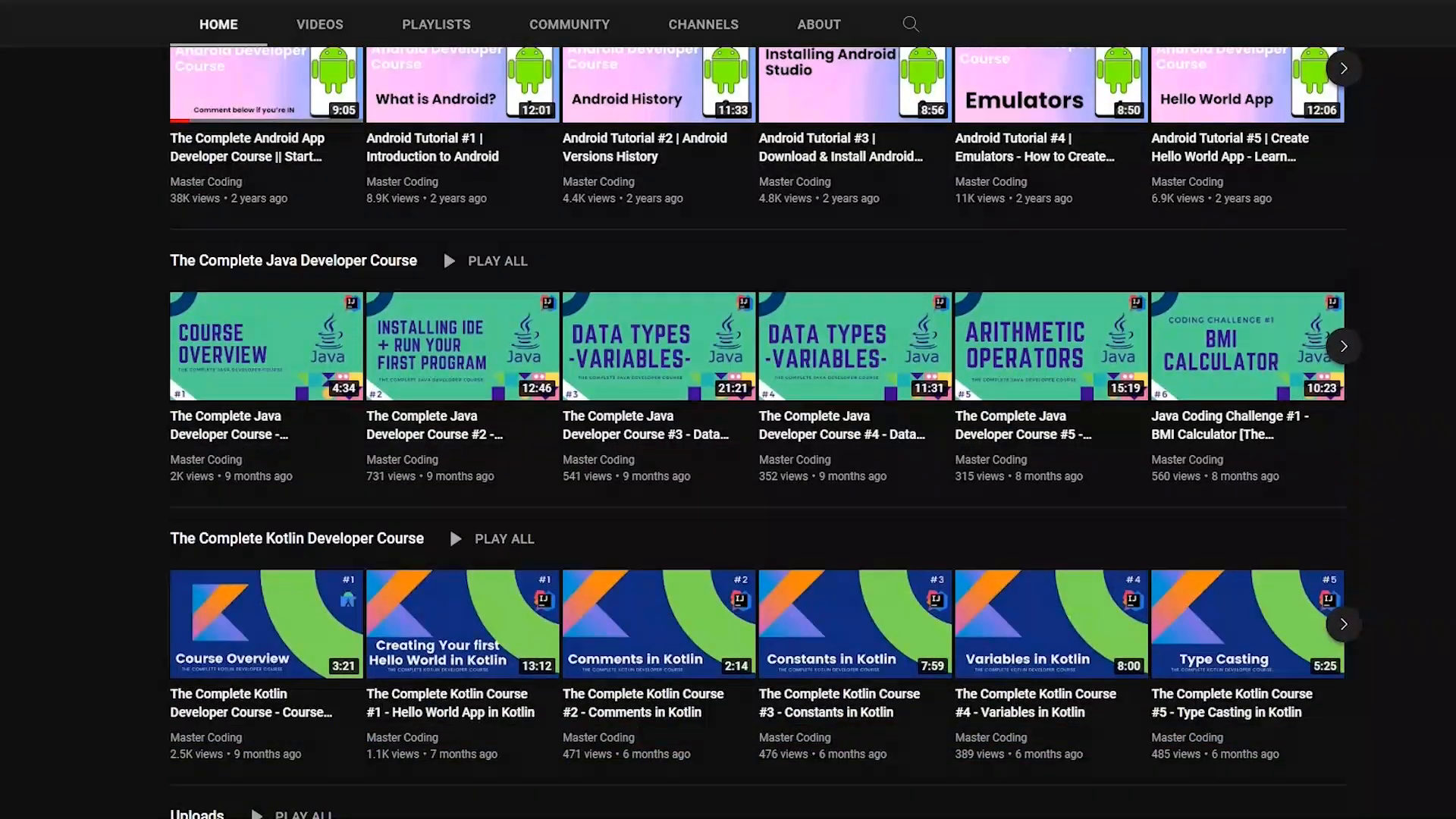
scroll(down, 3)
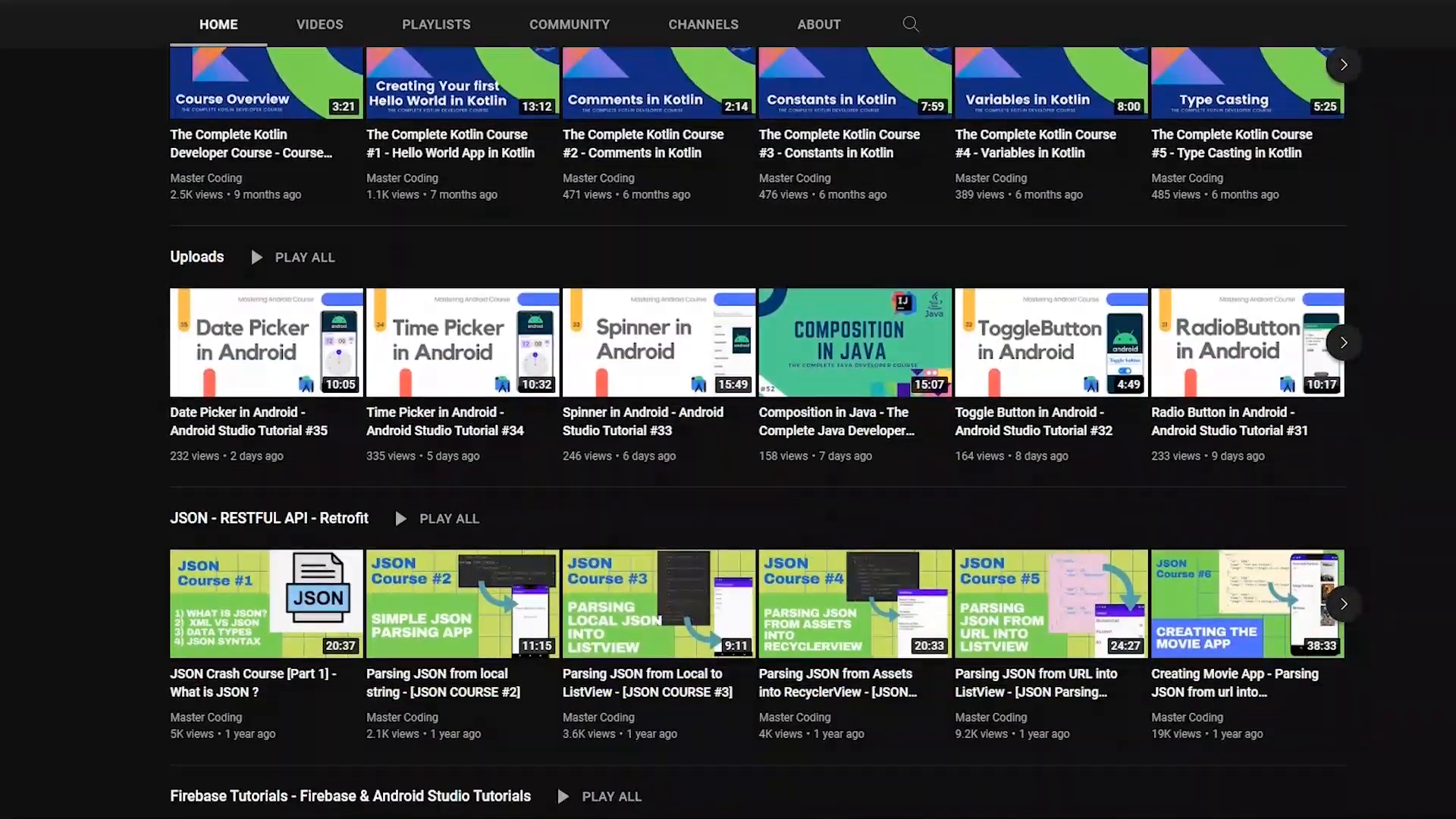
scroll(down, 3)
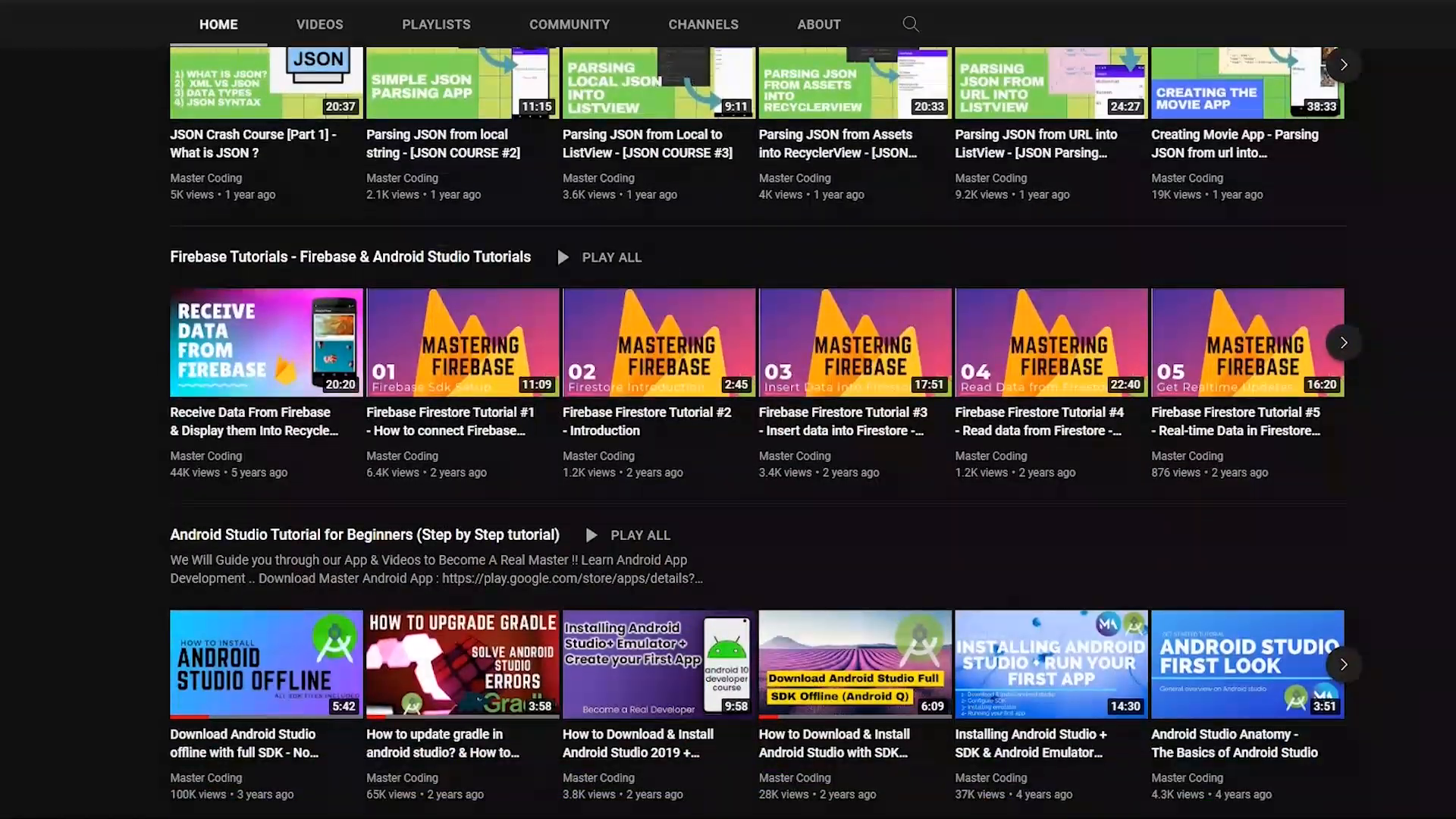
scroll(down, 3)
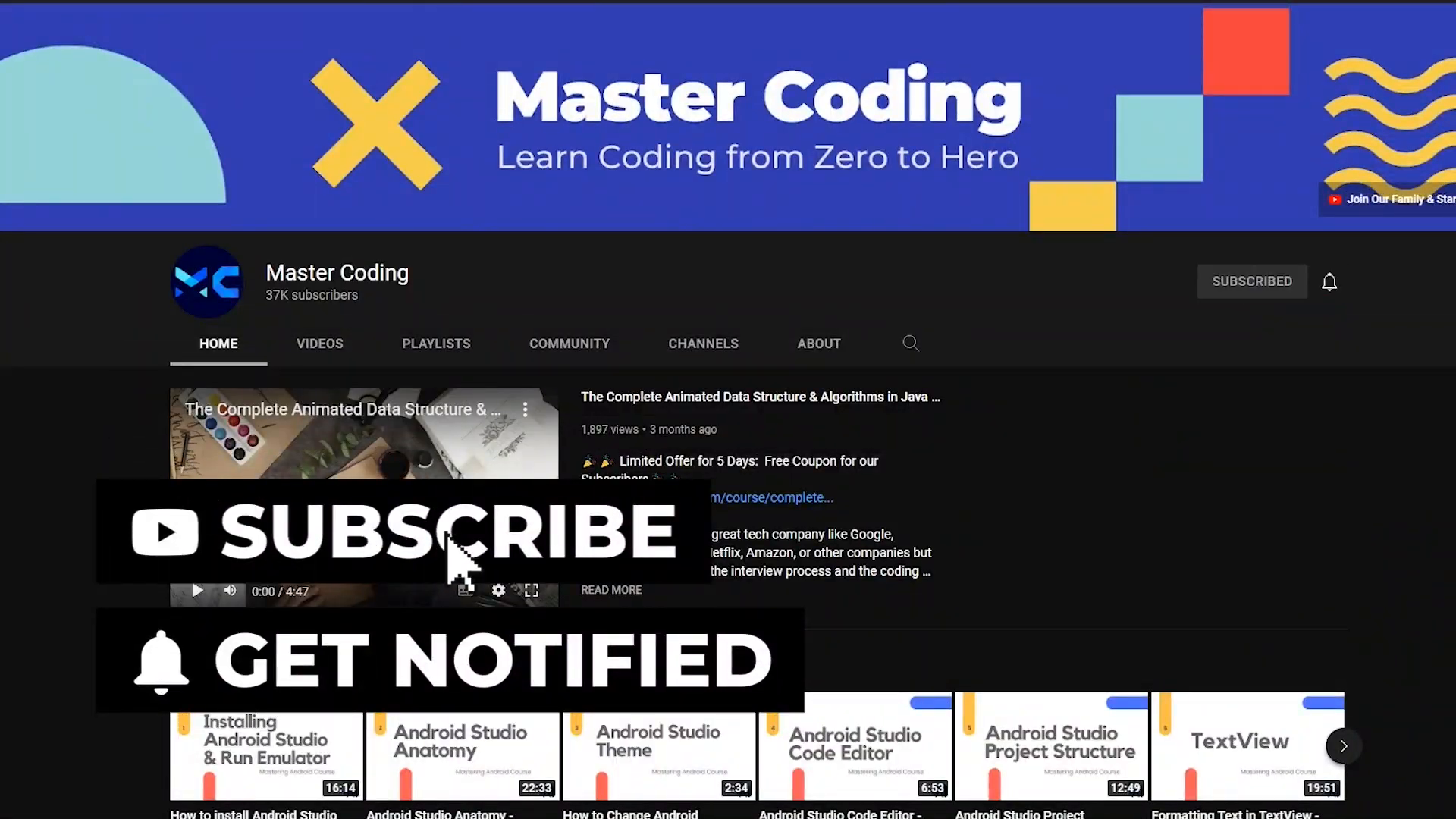
click(1327, 281)
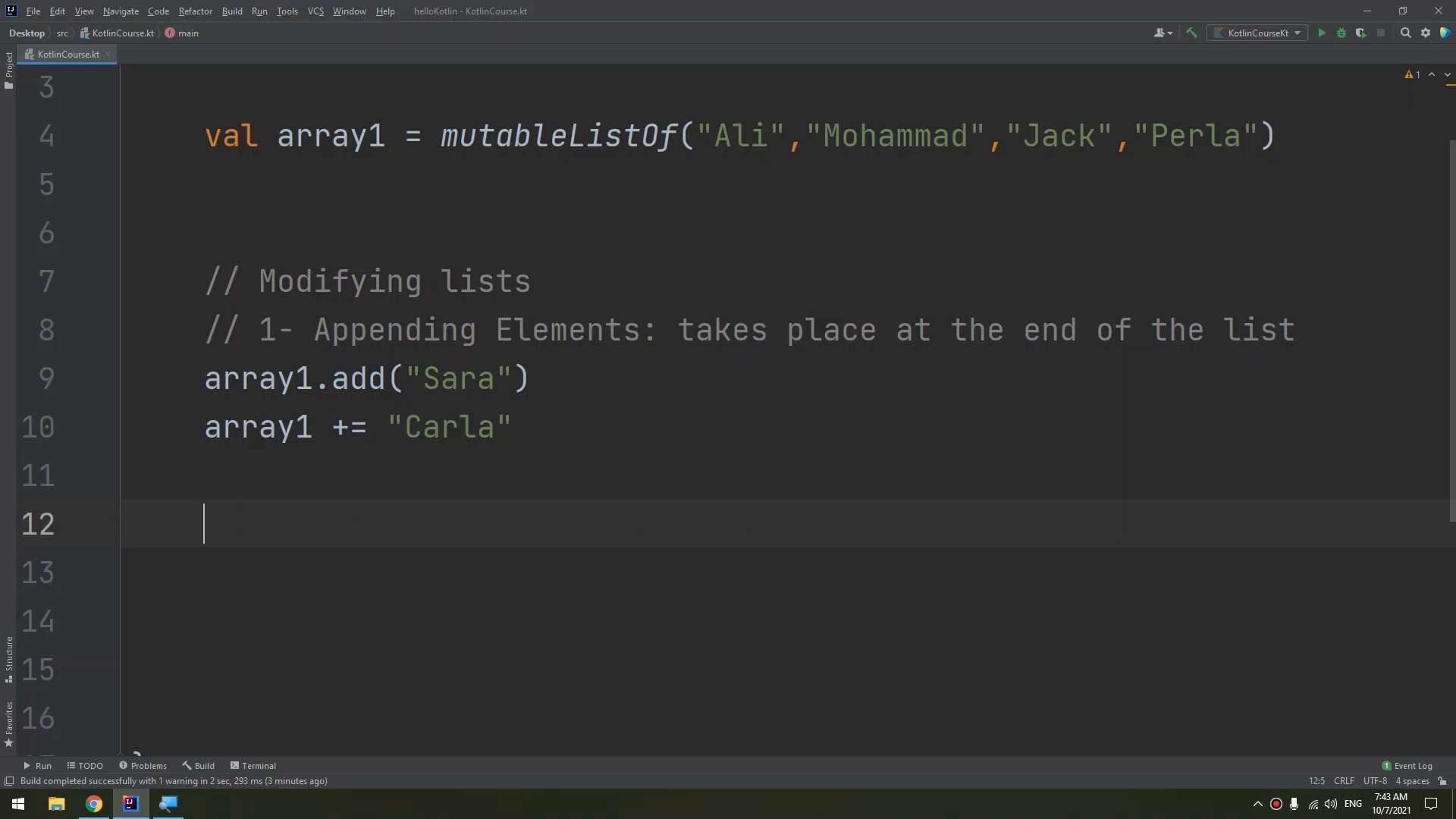
Step: Type the section comment "// 2- Inserting Elements" below the append examples
text(// 2)
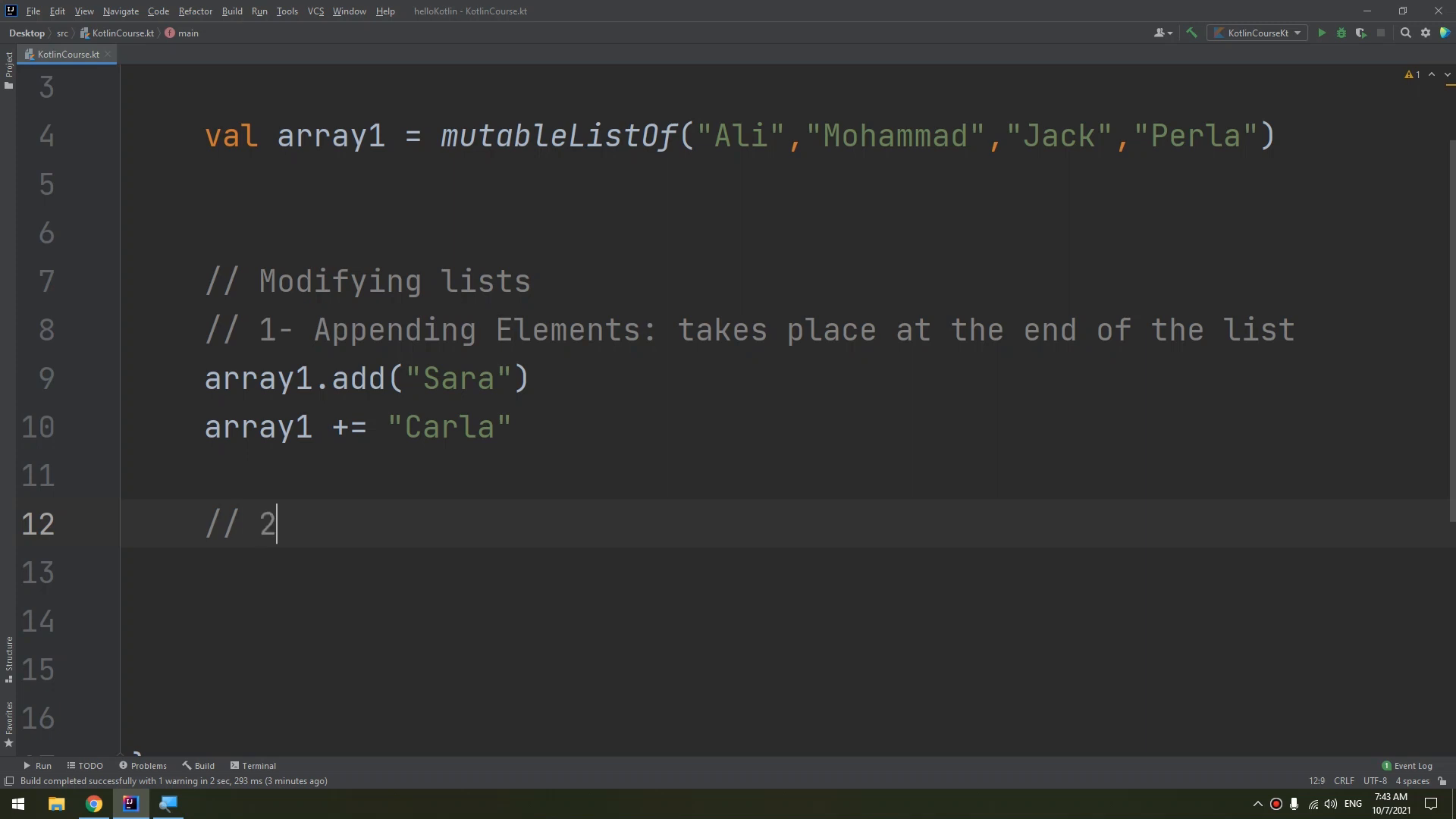
text(- Adding)
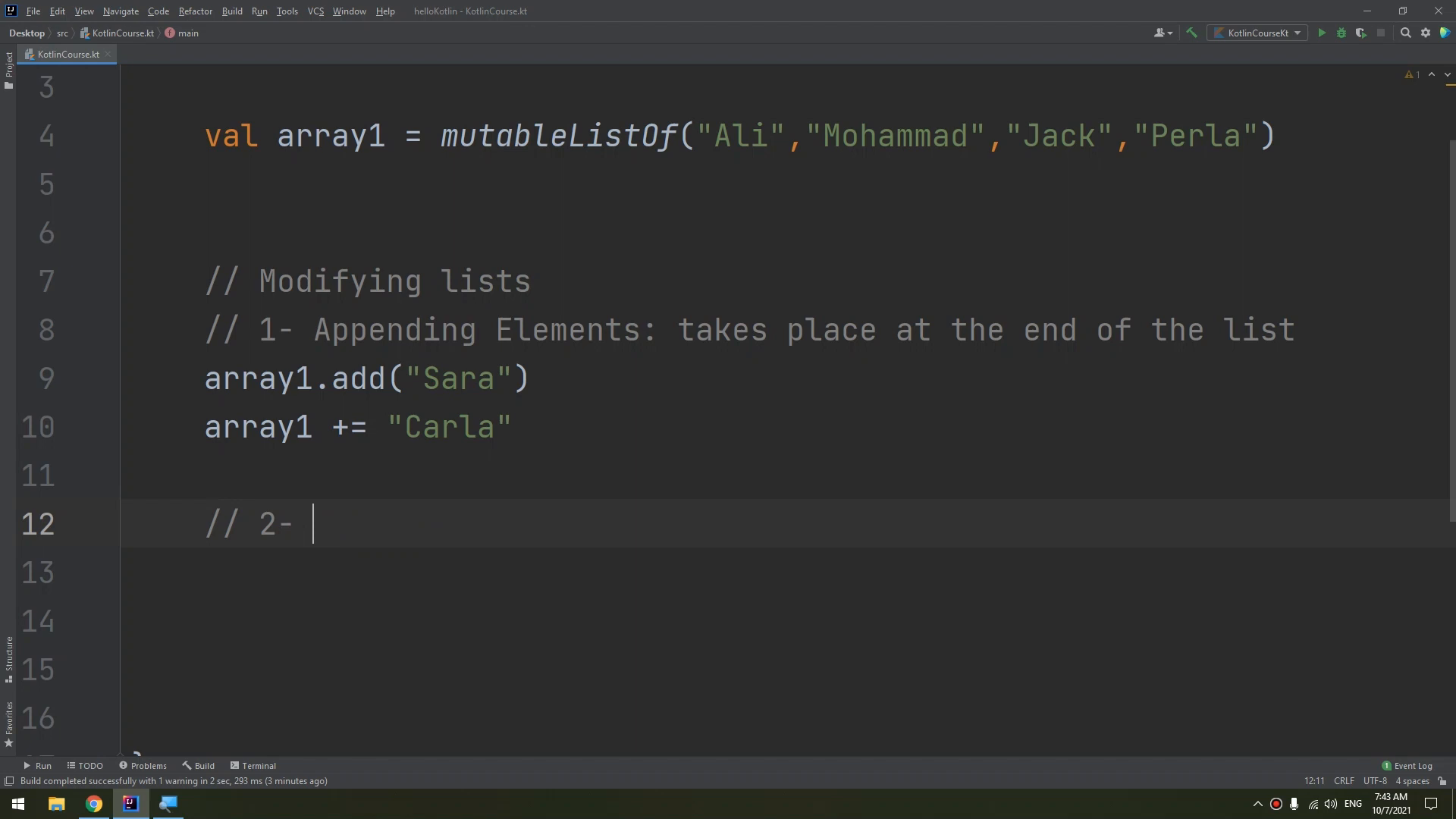
text(Inserting)
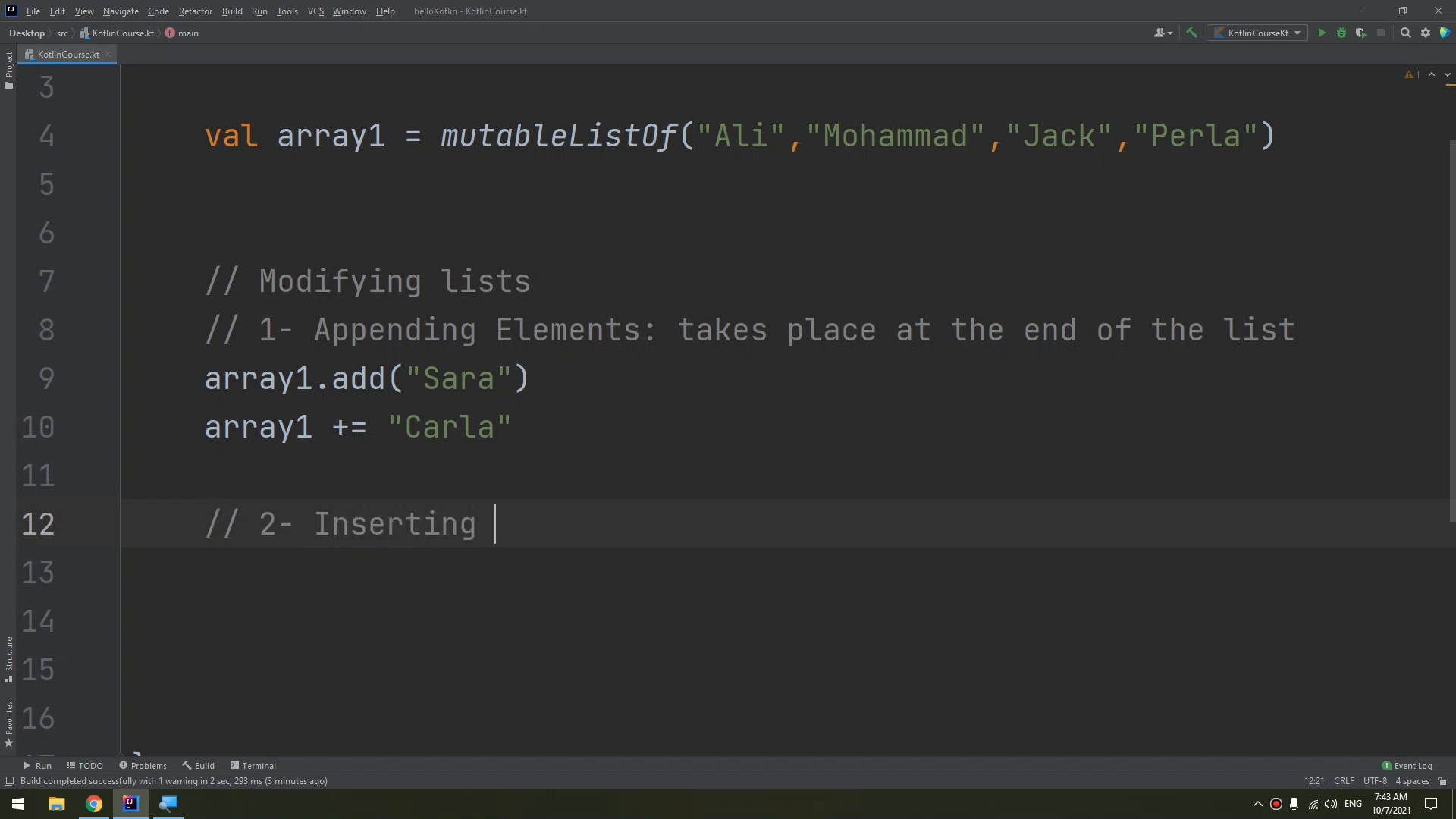
text(Elements)
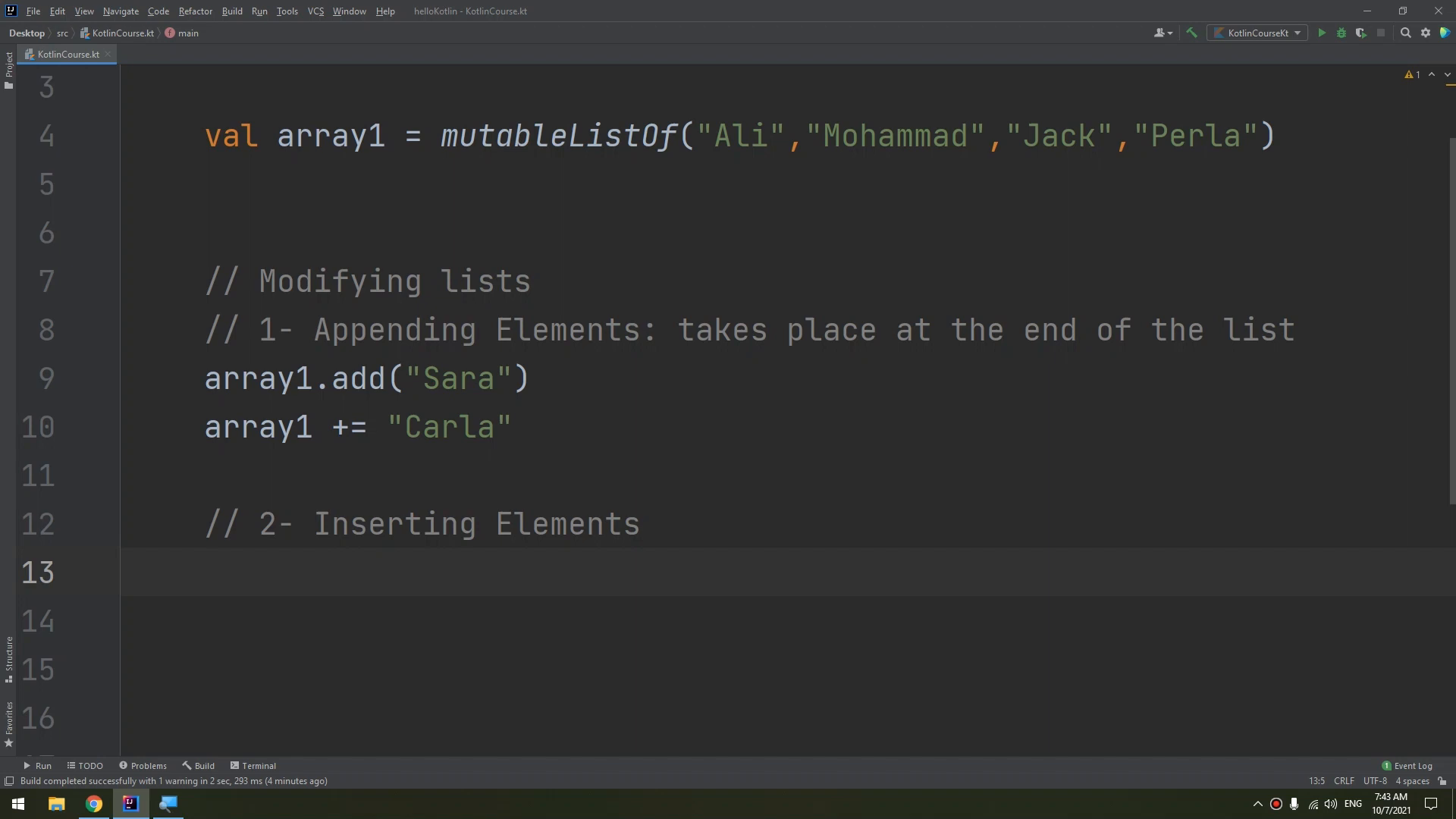
Step: Demonstrate a sample string between "Jack" and "Perla", then extend the inserting comment
click(993, 135)
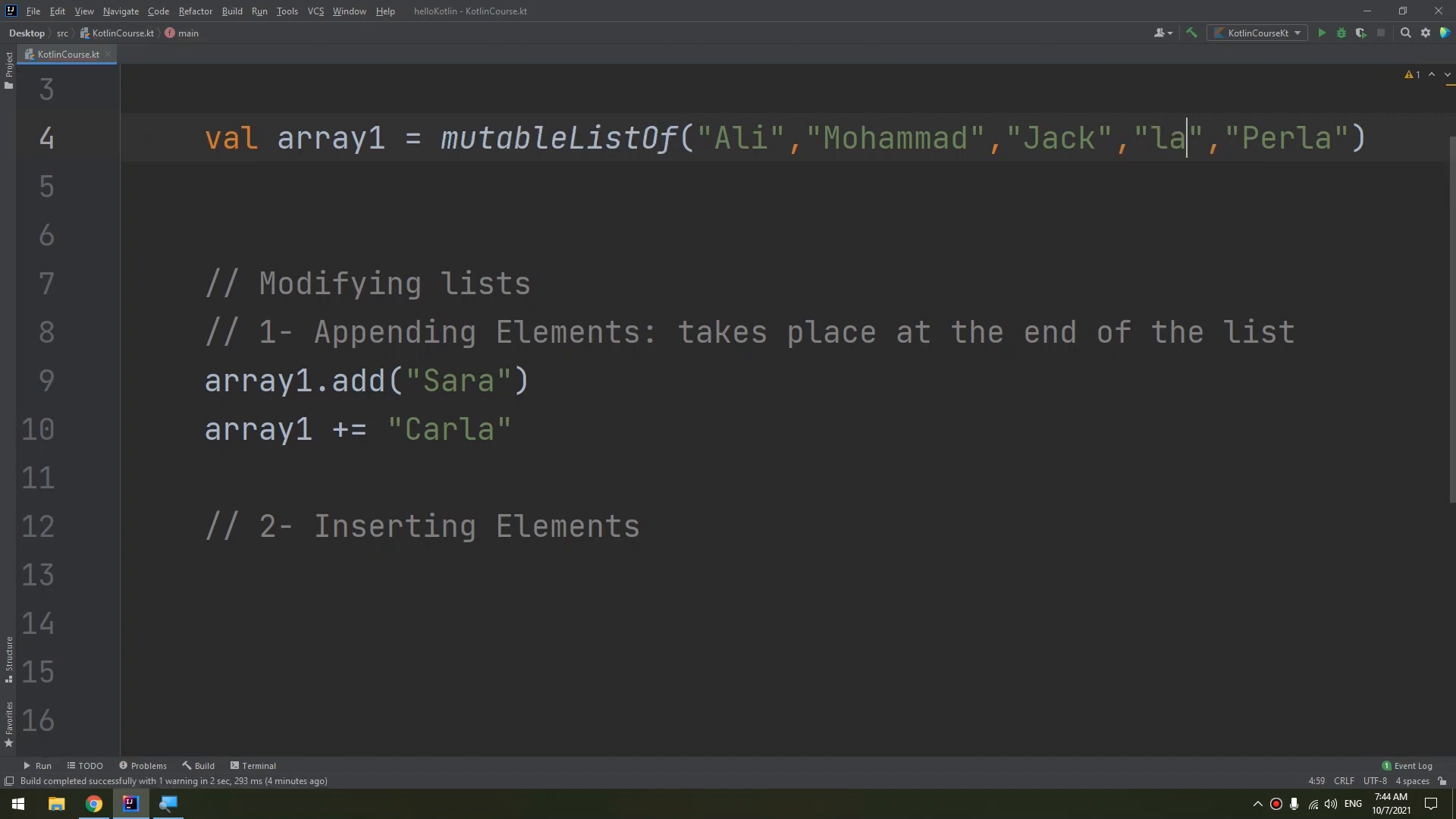
text(ra)
click(818, 527)
text( at spec)
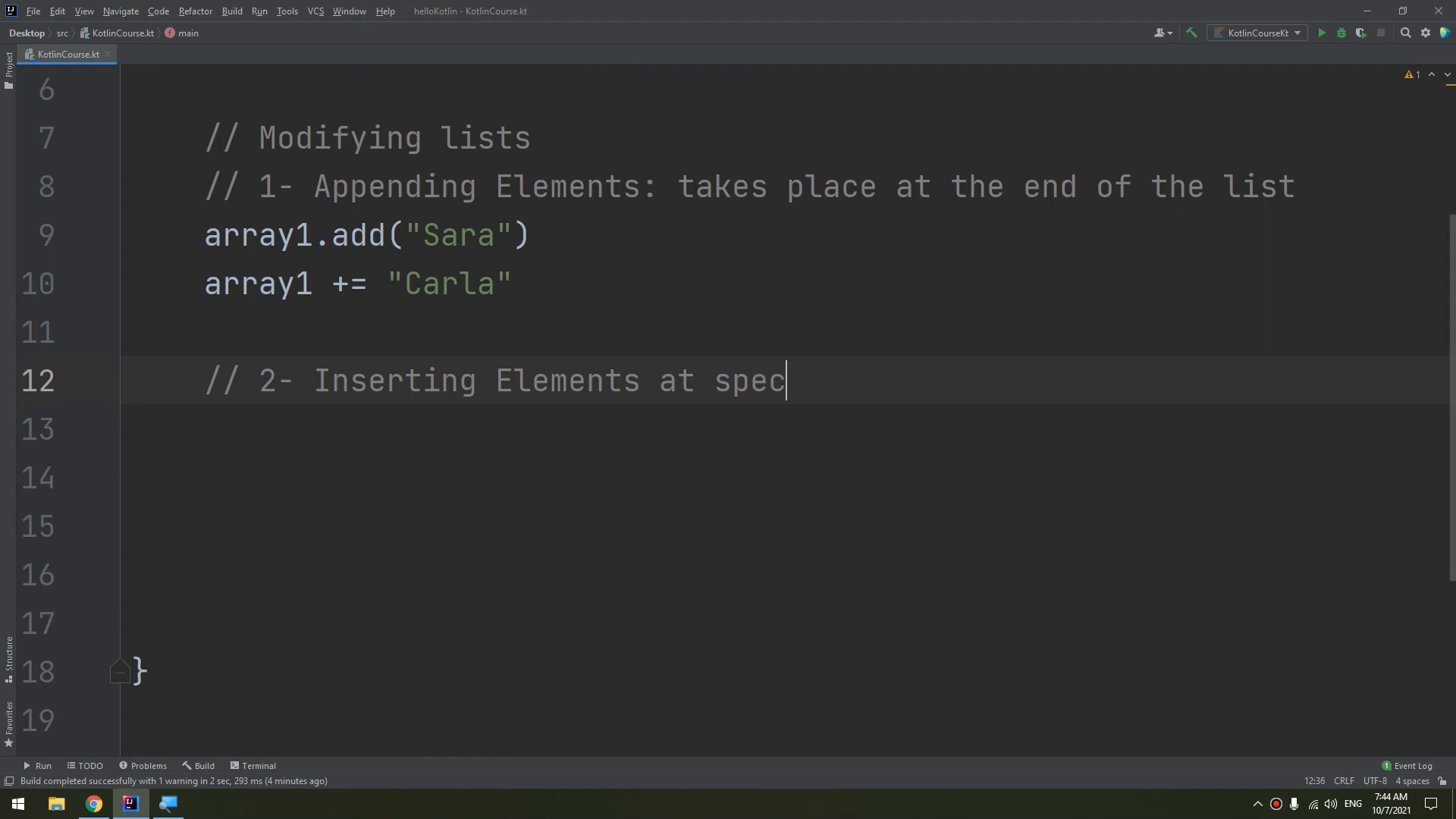
Step: Finish the comment as "at specific index" and start an array1.add( call below
text(ific p)
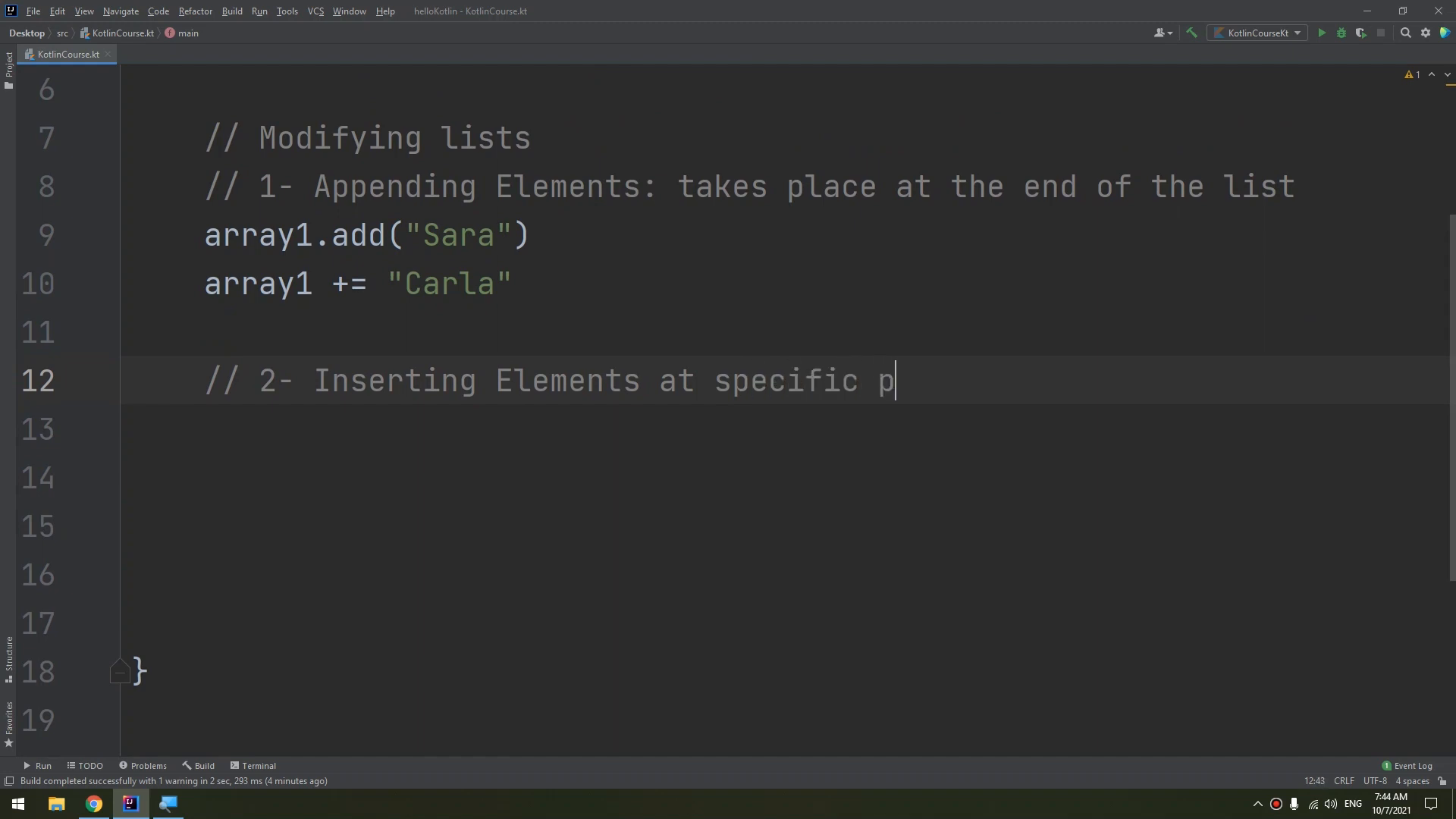
key(Backspace)
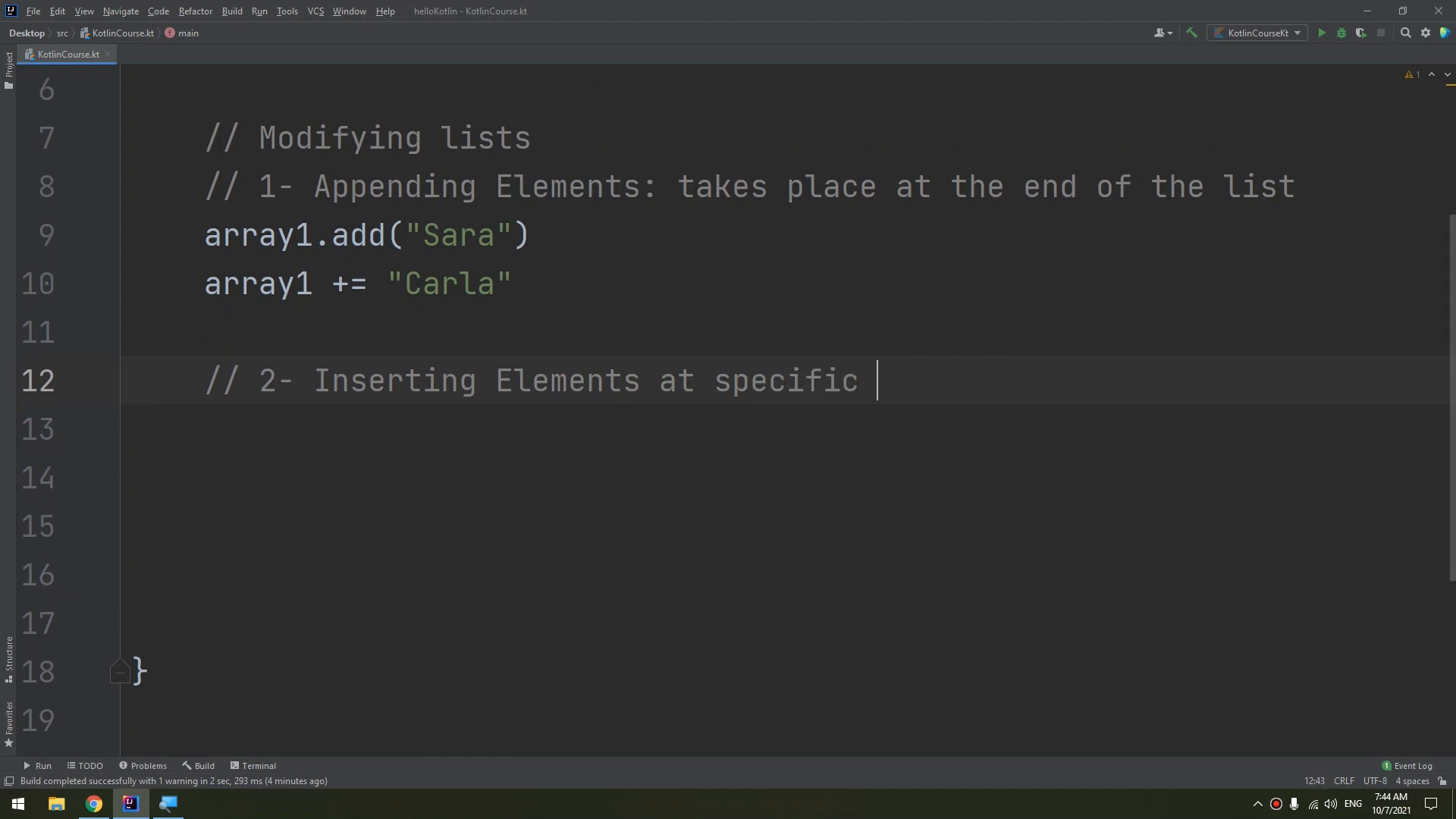
text(index)
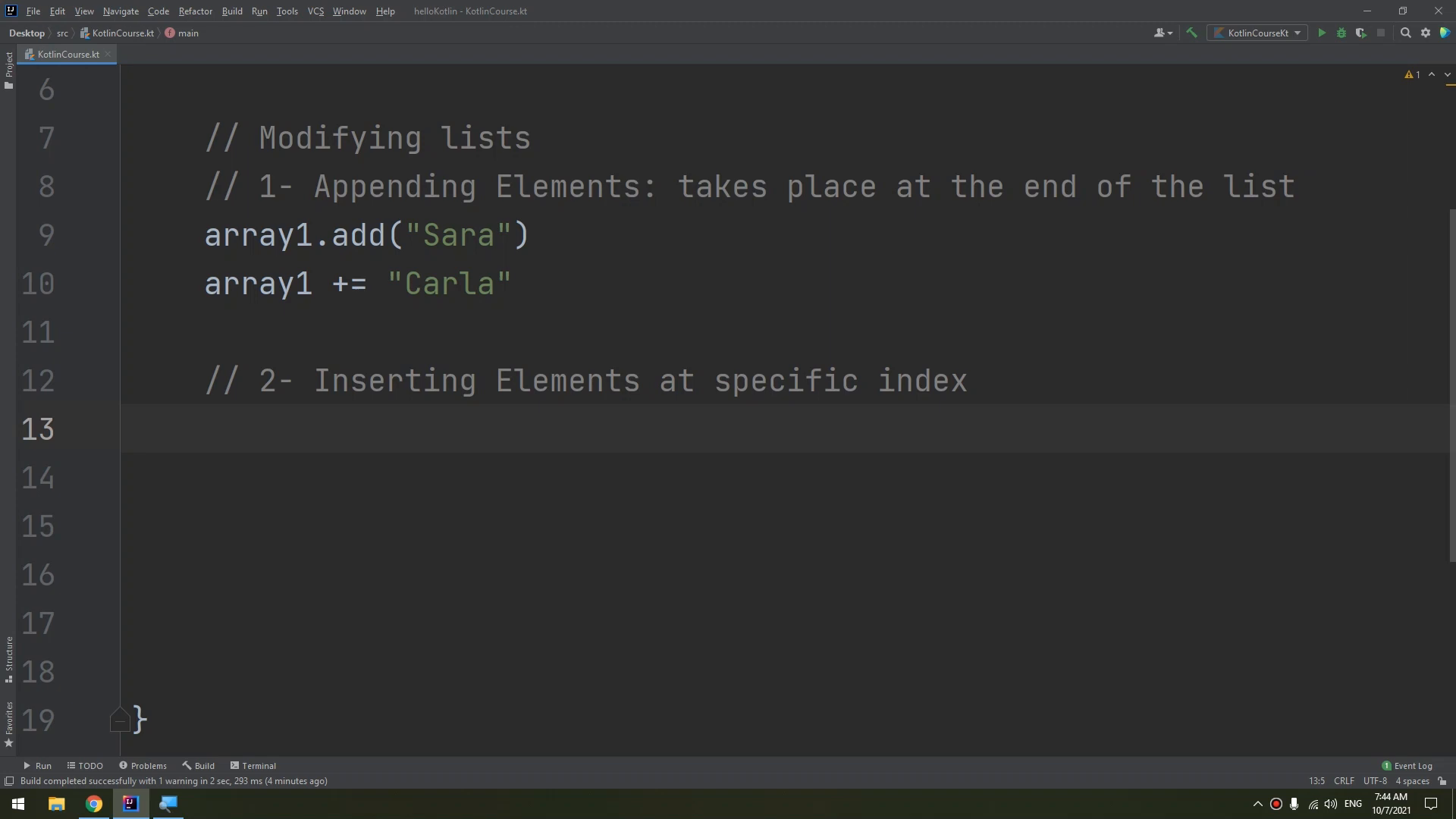
text(array1.add()
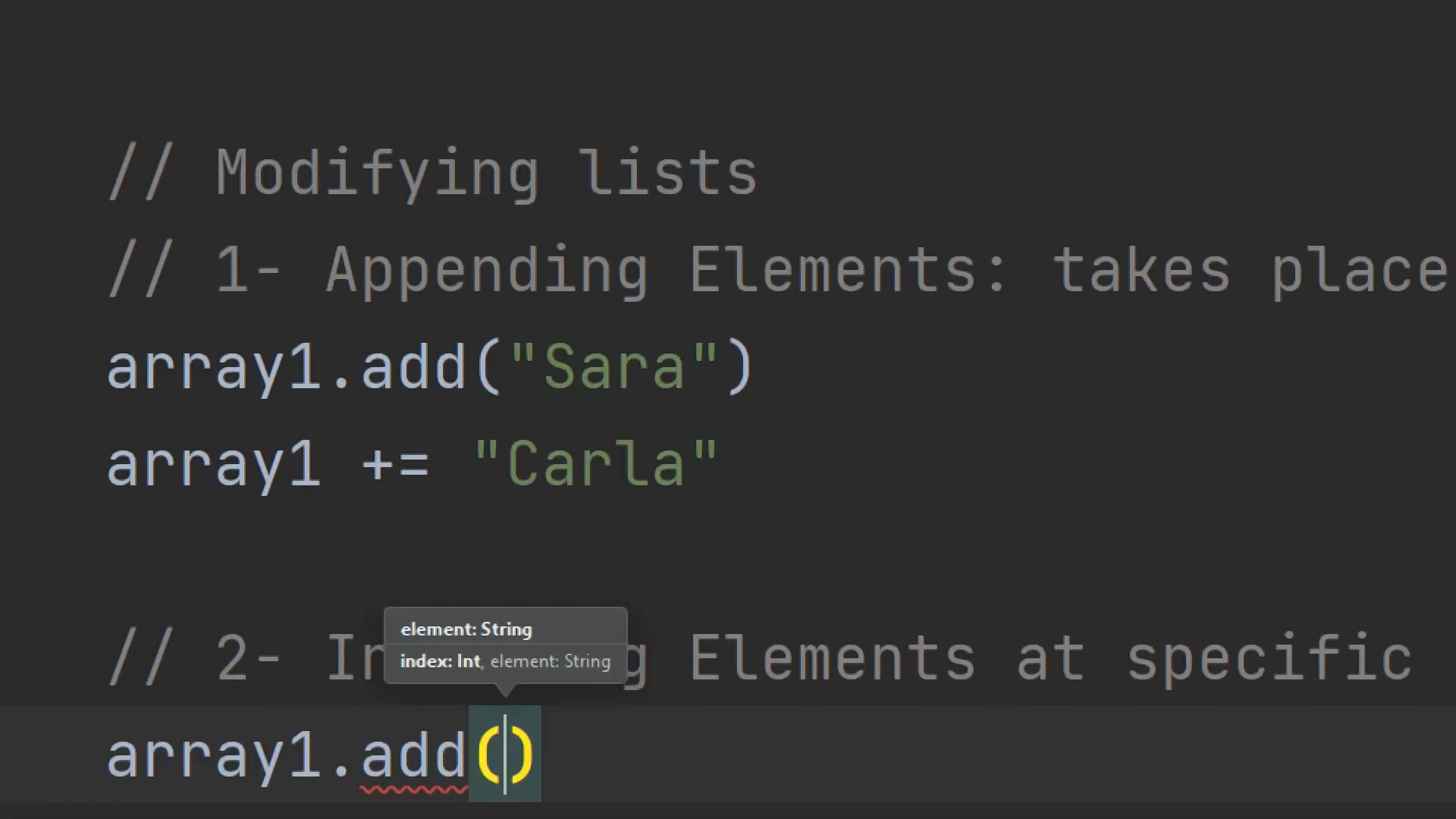
Step: Complete the call as array1.add(3, "Lara") and start a new line
scroll(down, 3)
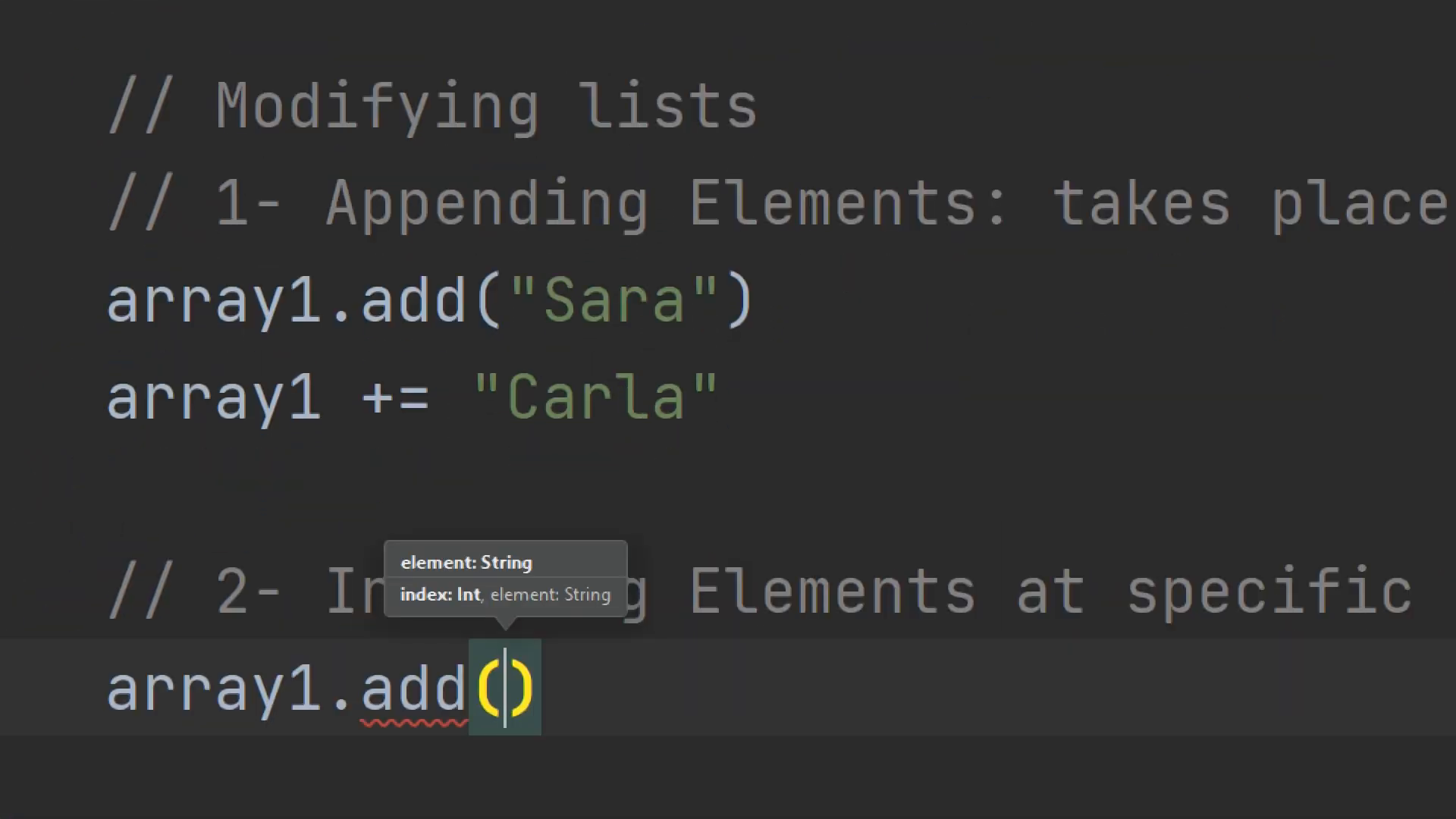
text(3,")
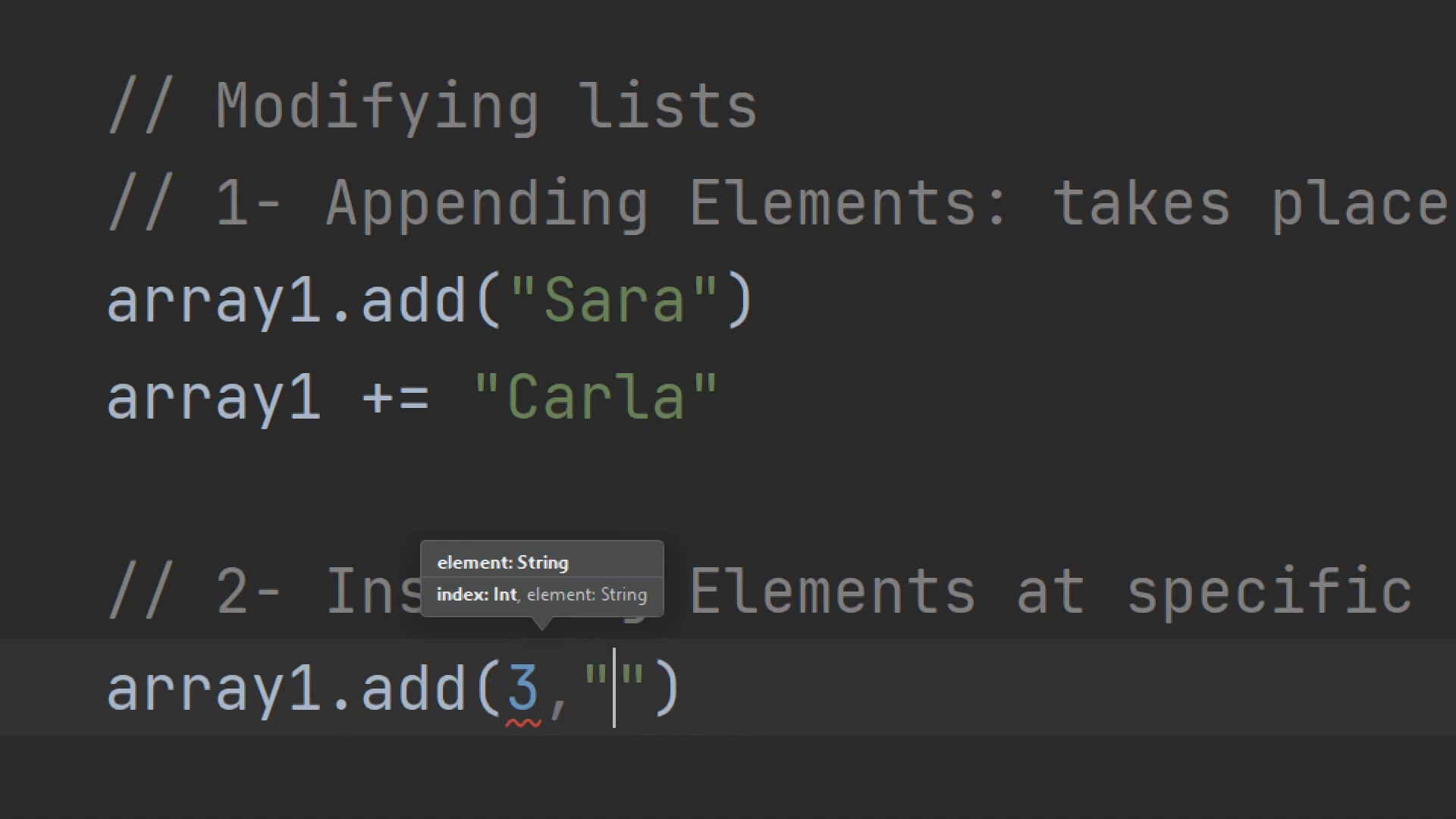
text(Lara)
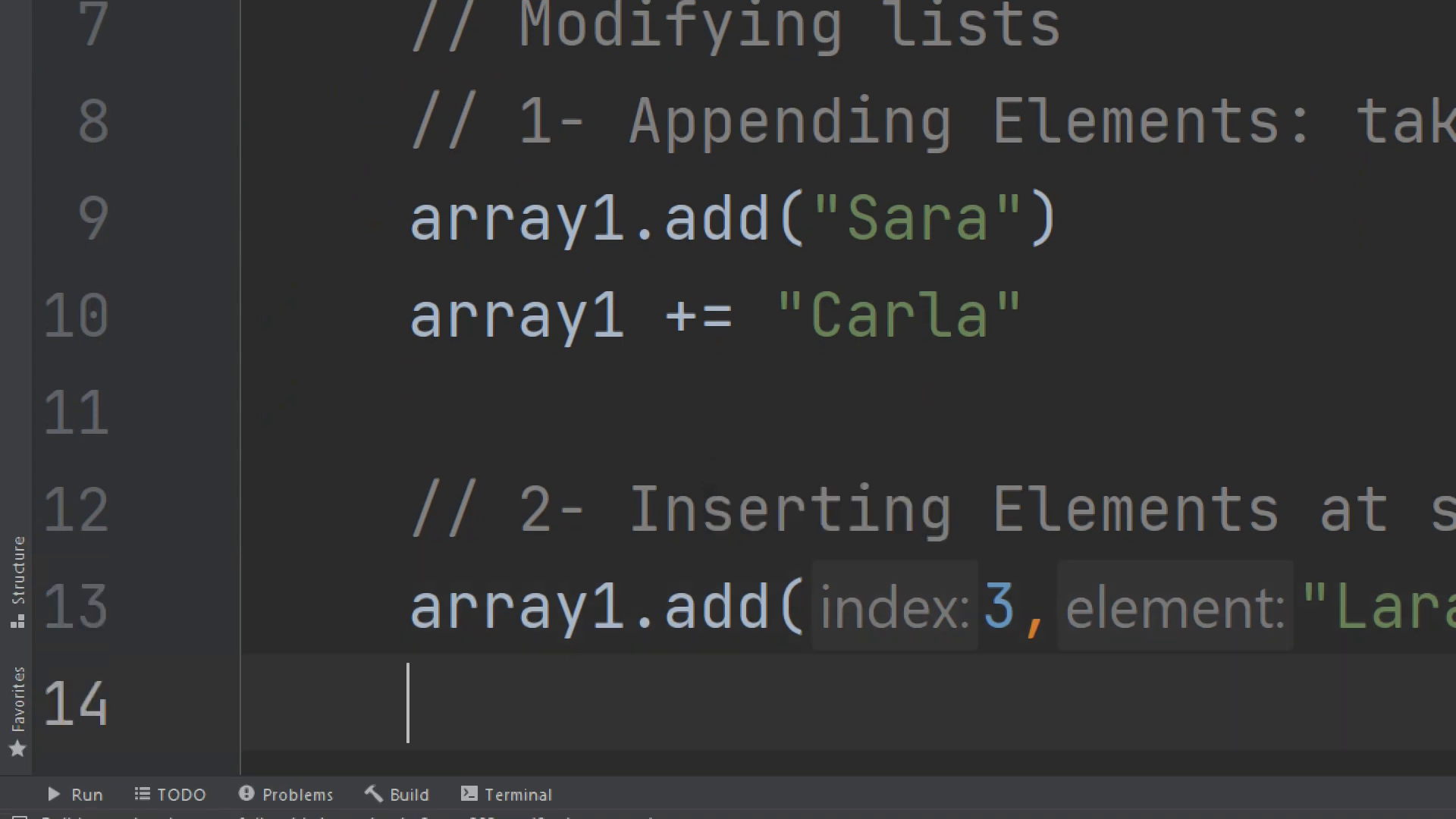
scroll(down, 3)
text(r)
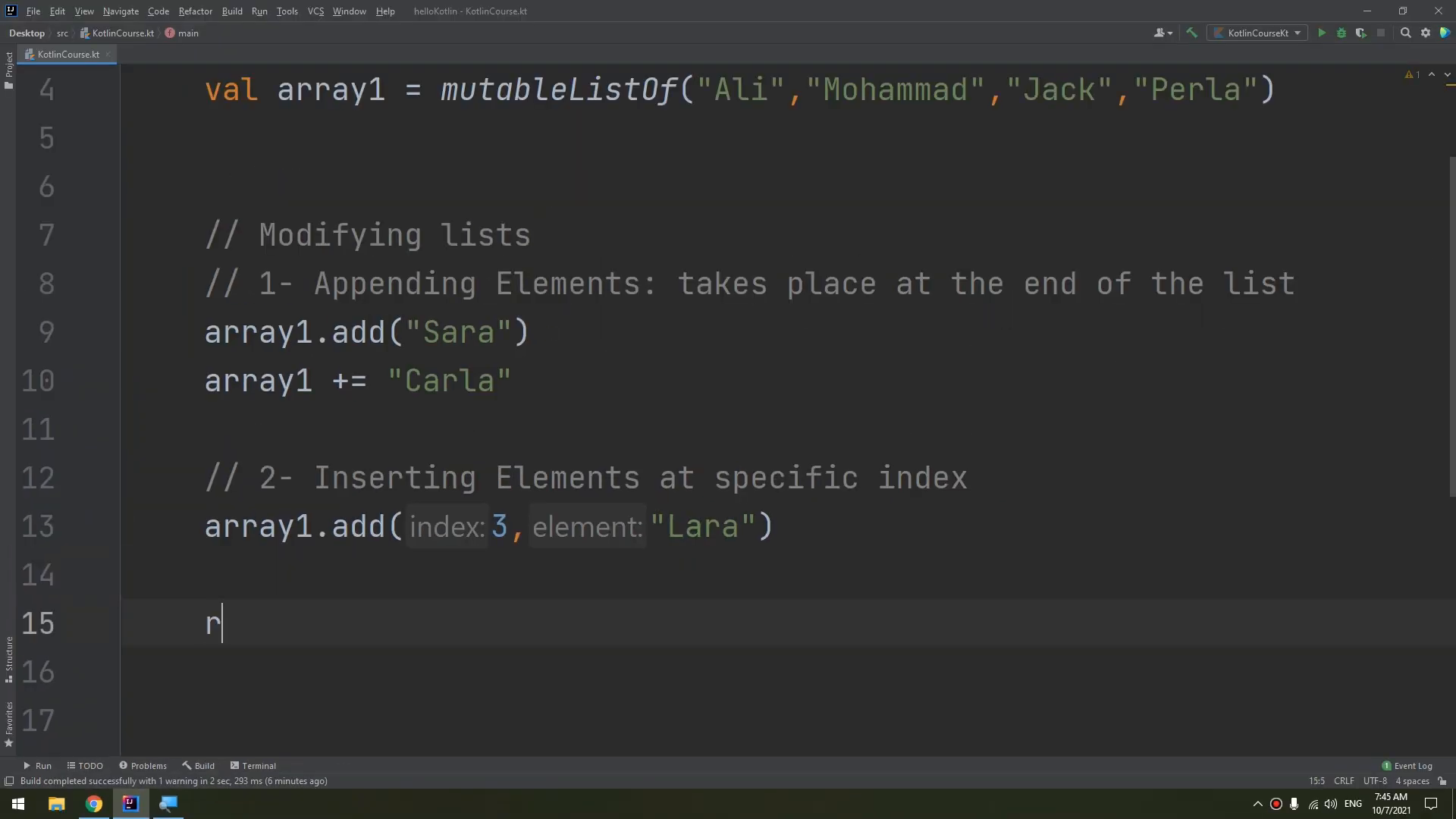
Step: Add a println(array1) line using the println autocomplete suggestion
text(printl)
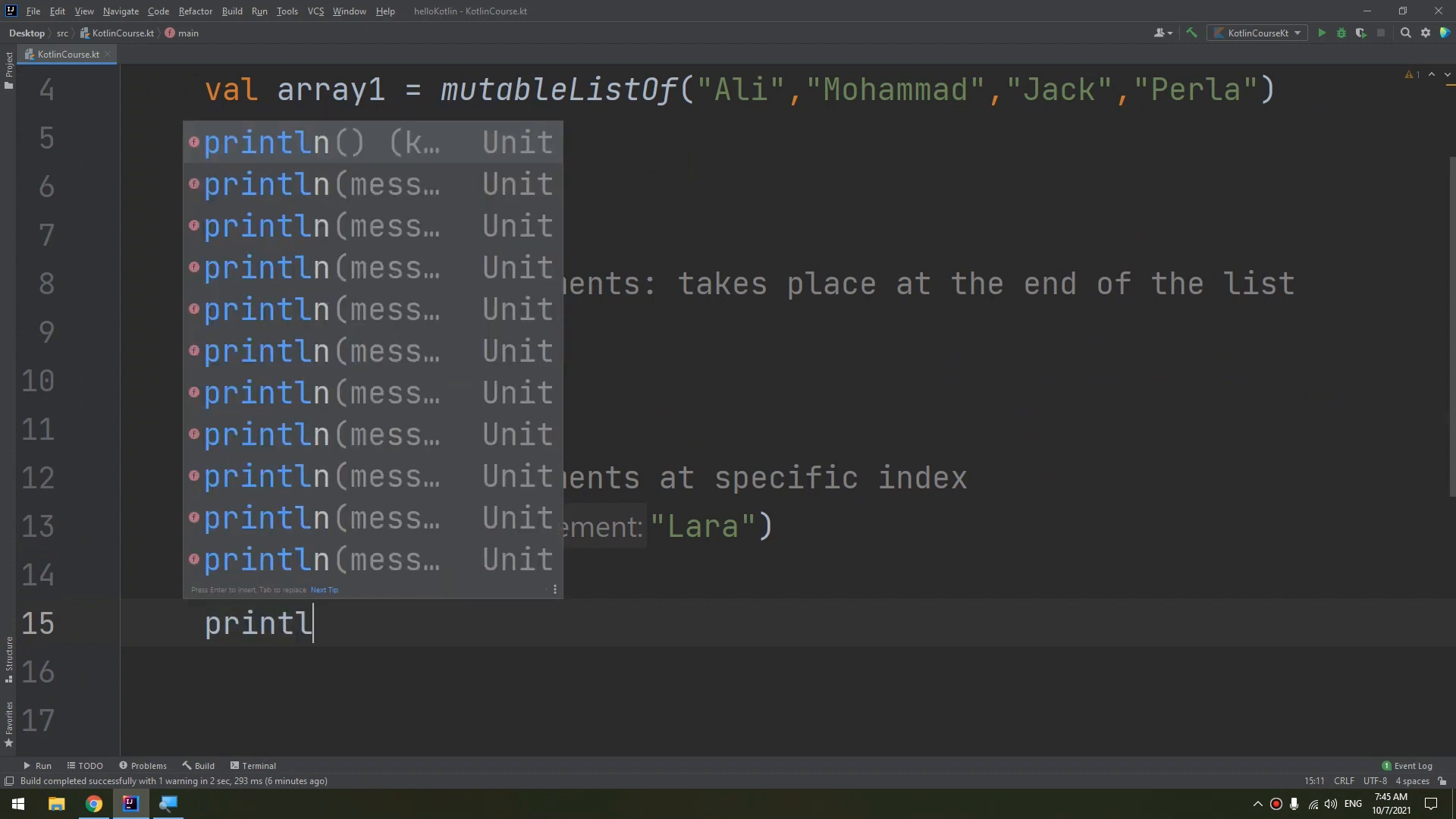
key(Enter)
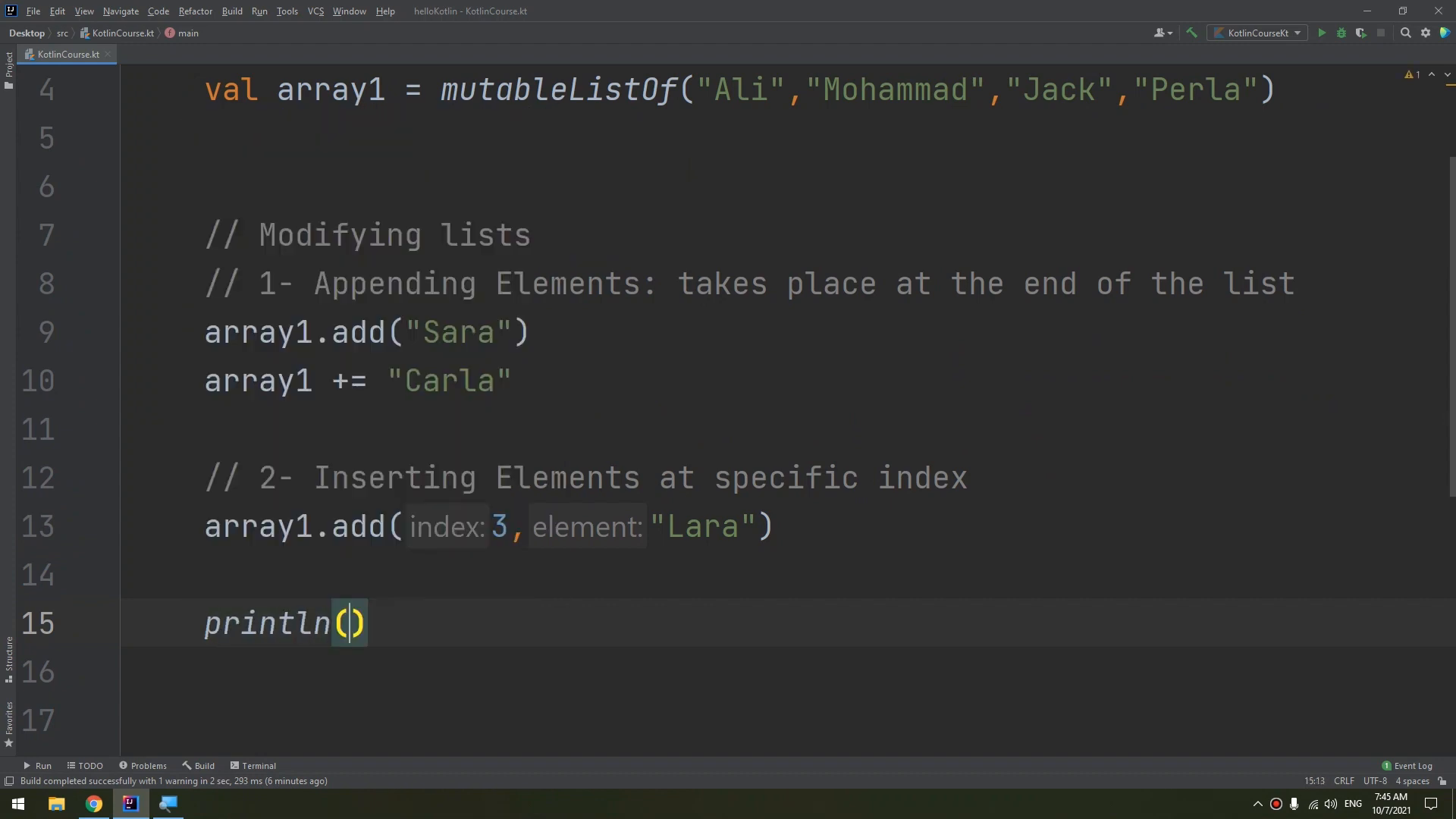
text(array1)
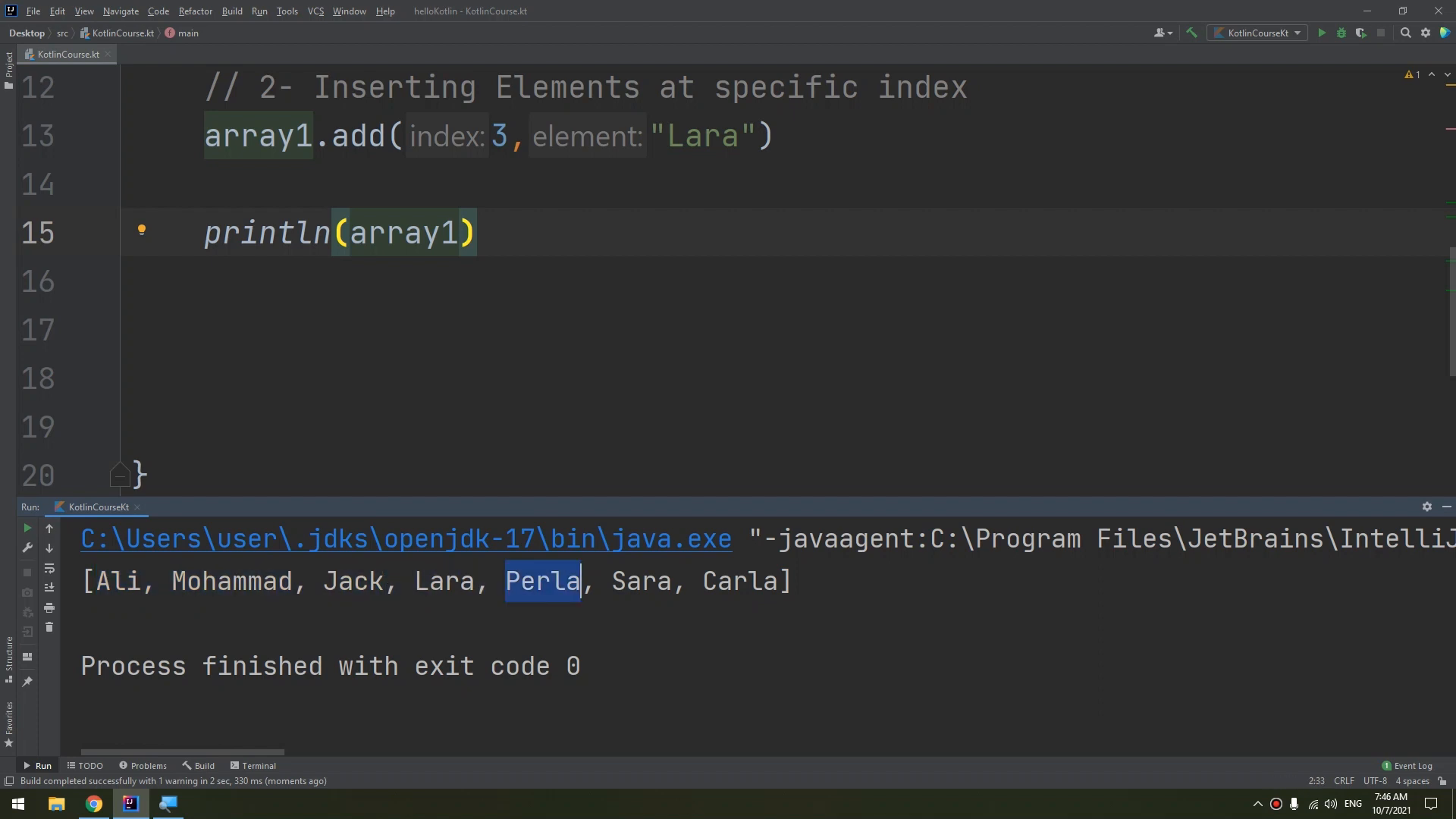
Step: Run the program and highlight Lara, fourth in the printed list
double_click(443, 580)
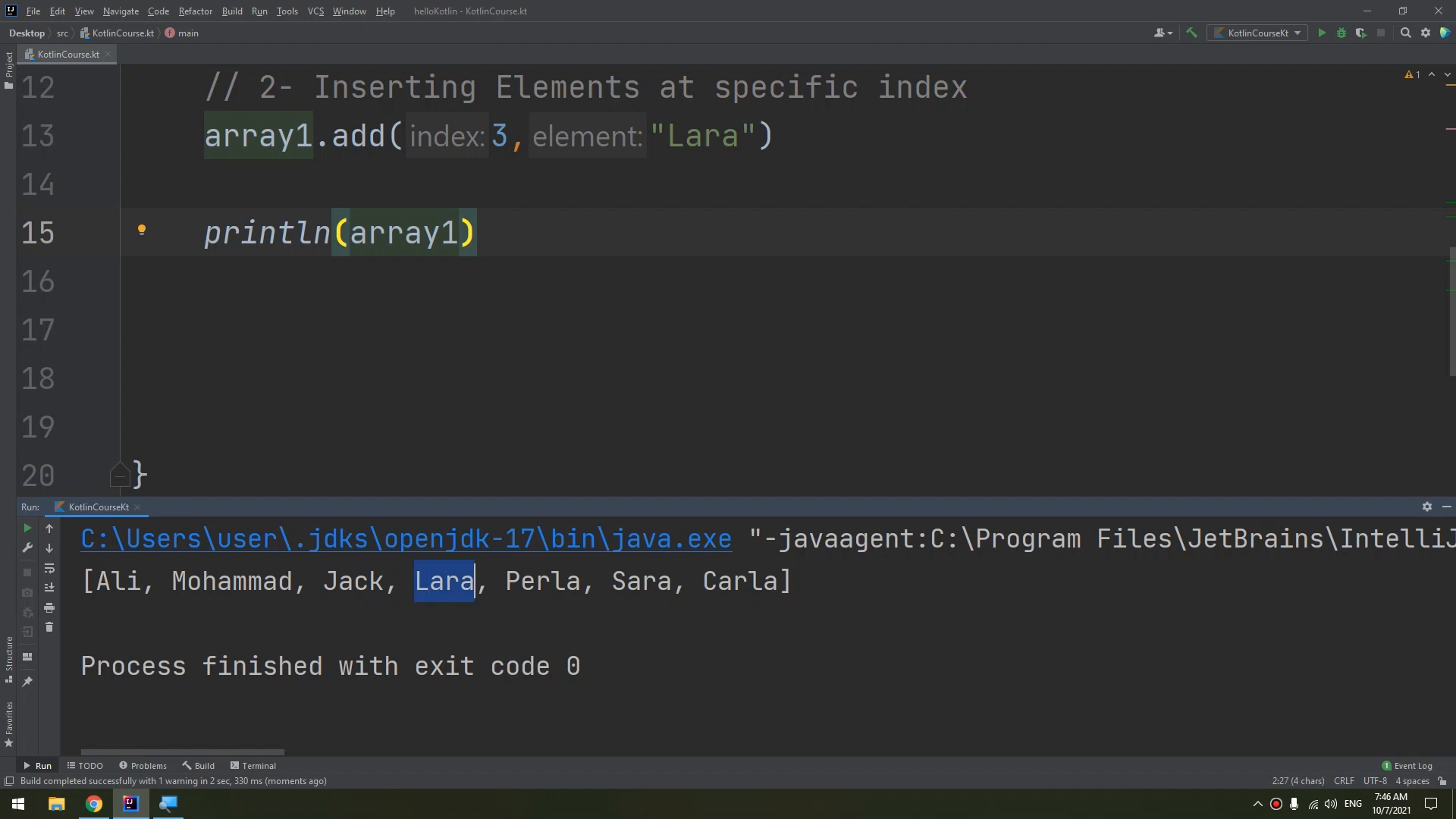